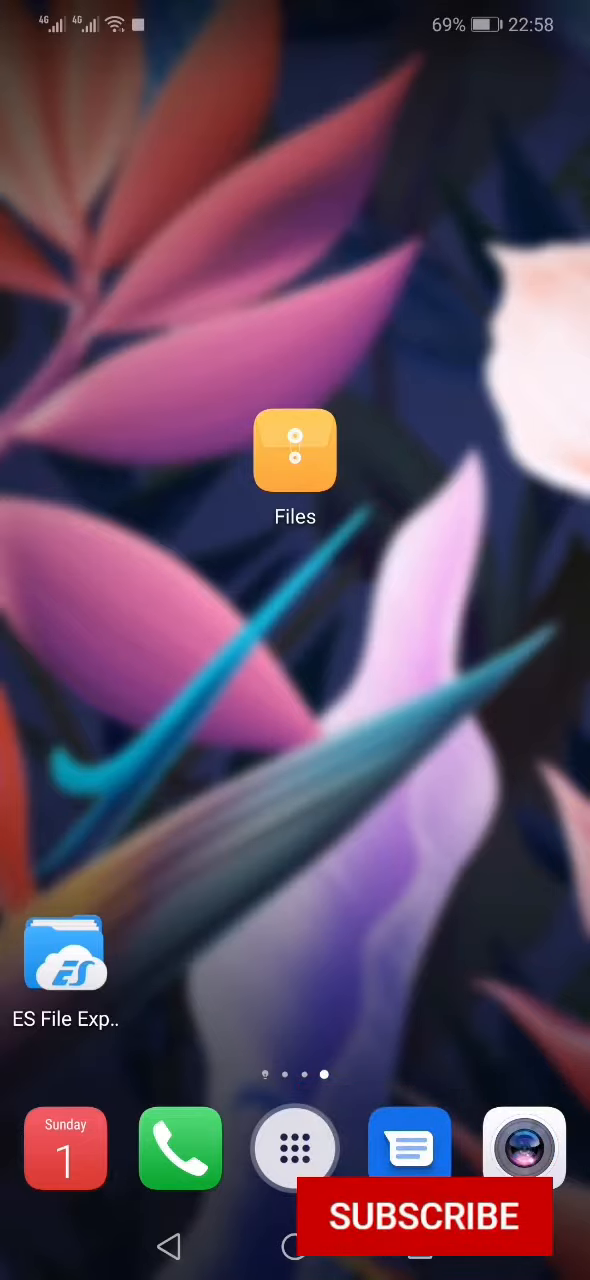
Show the Archives category in Huawei Files, listing the phone's zip files.
click(296, 450)
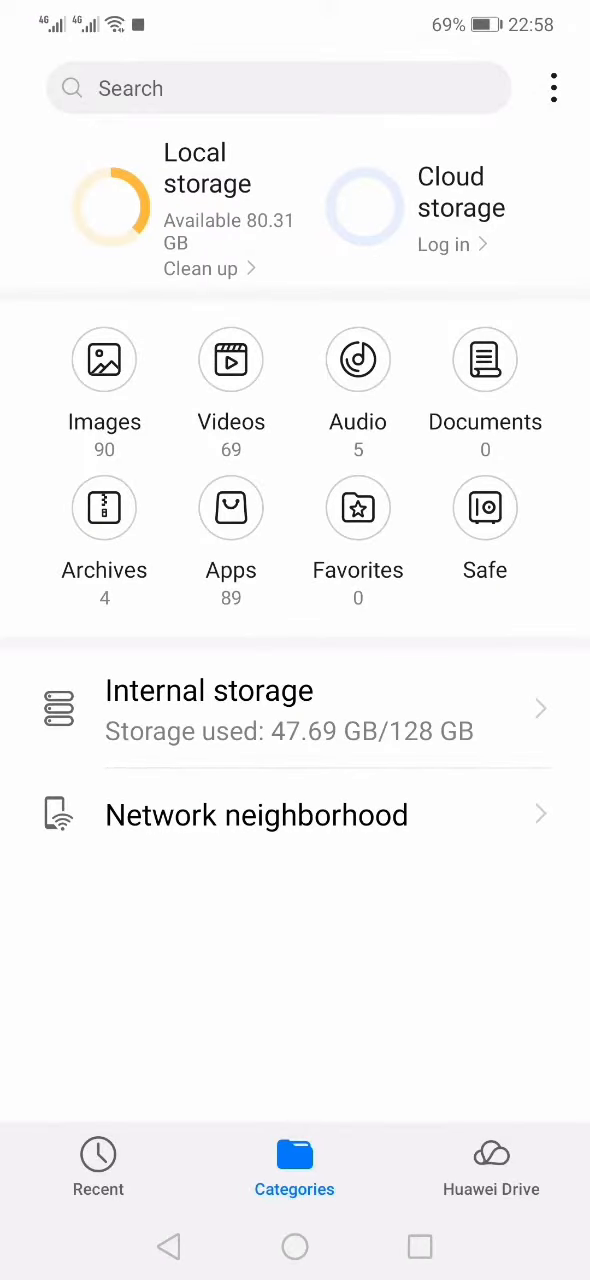
click(104, 508)
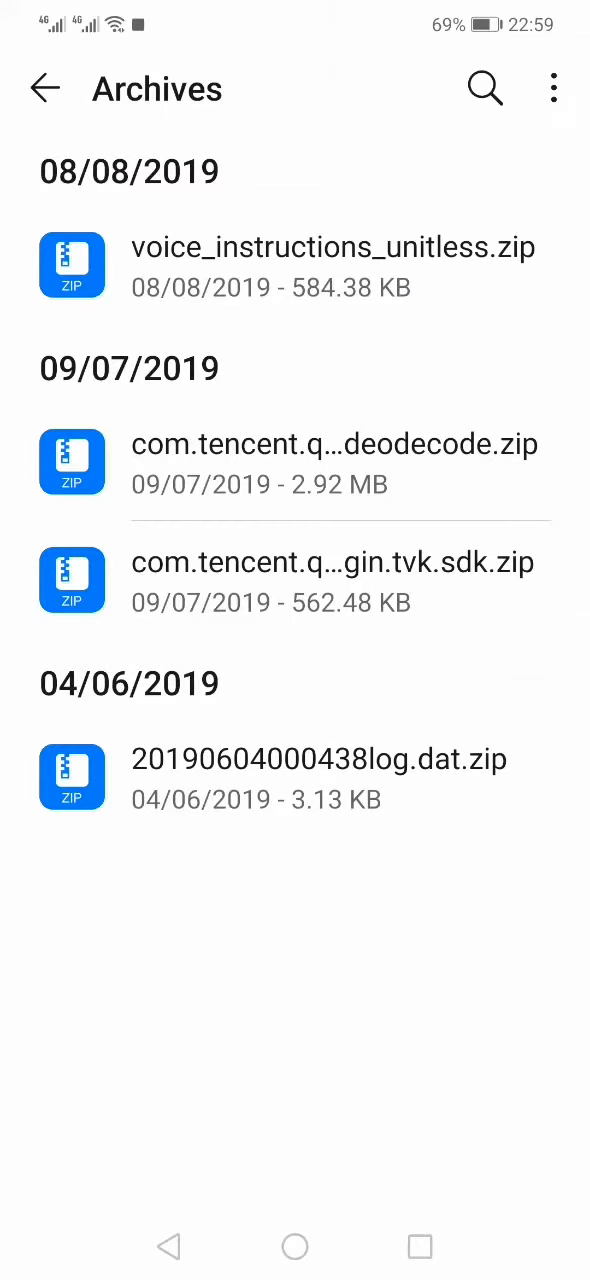
Scroll through the archives list before returning to the home screen.
scroll(down, 3)
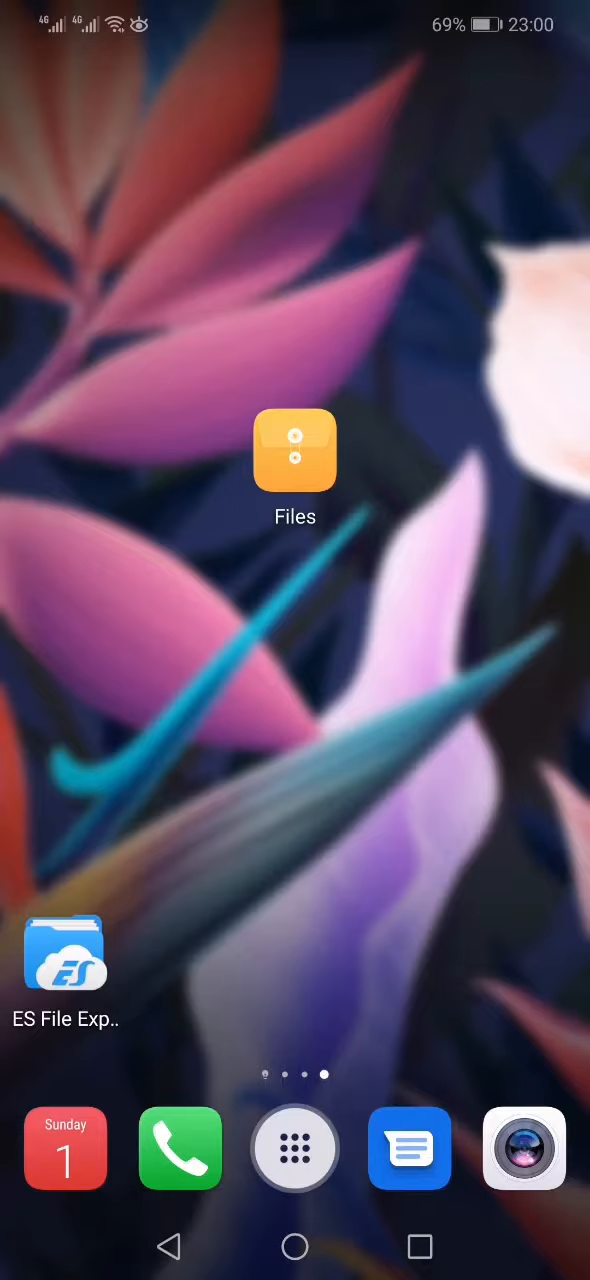
Launch ES File Explorer, expand its category grid and begin a file search.
click(64, 952)
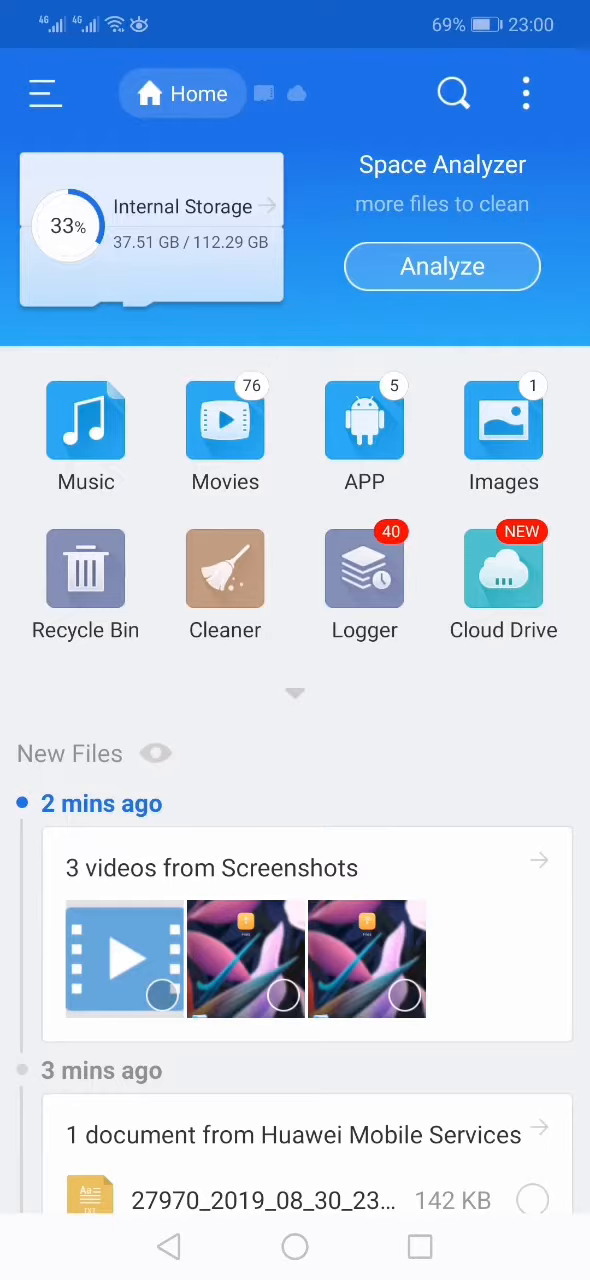
click(296, 694)
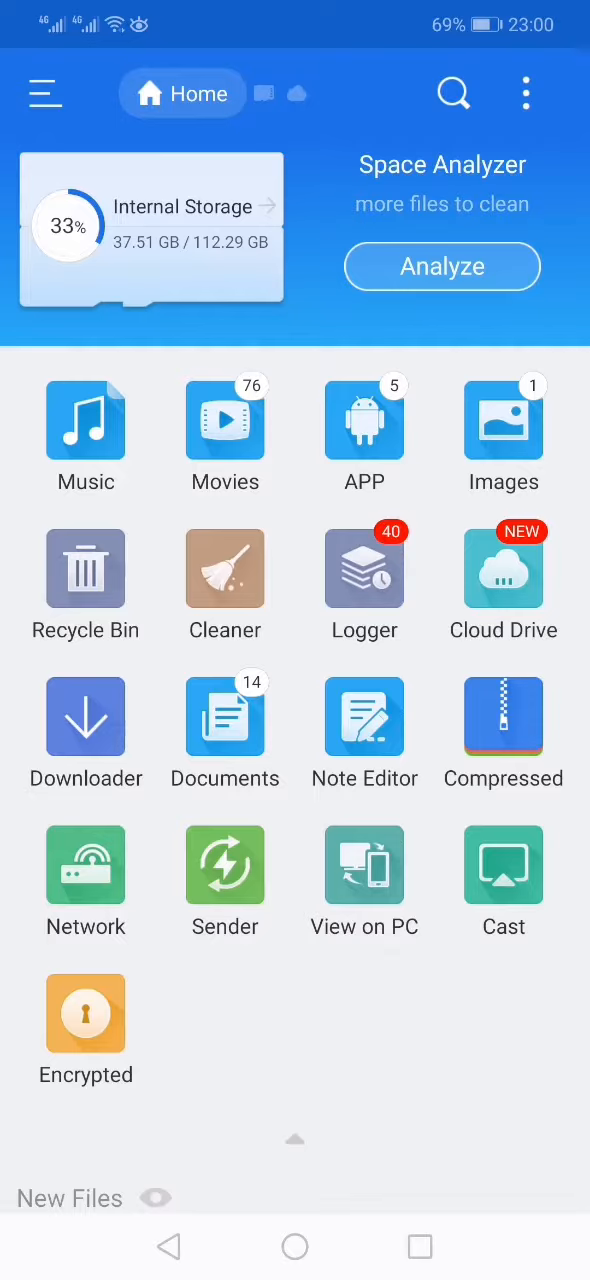
click(504, 718)
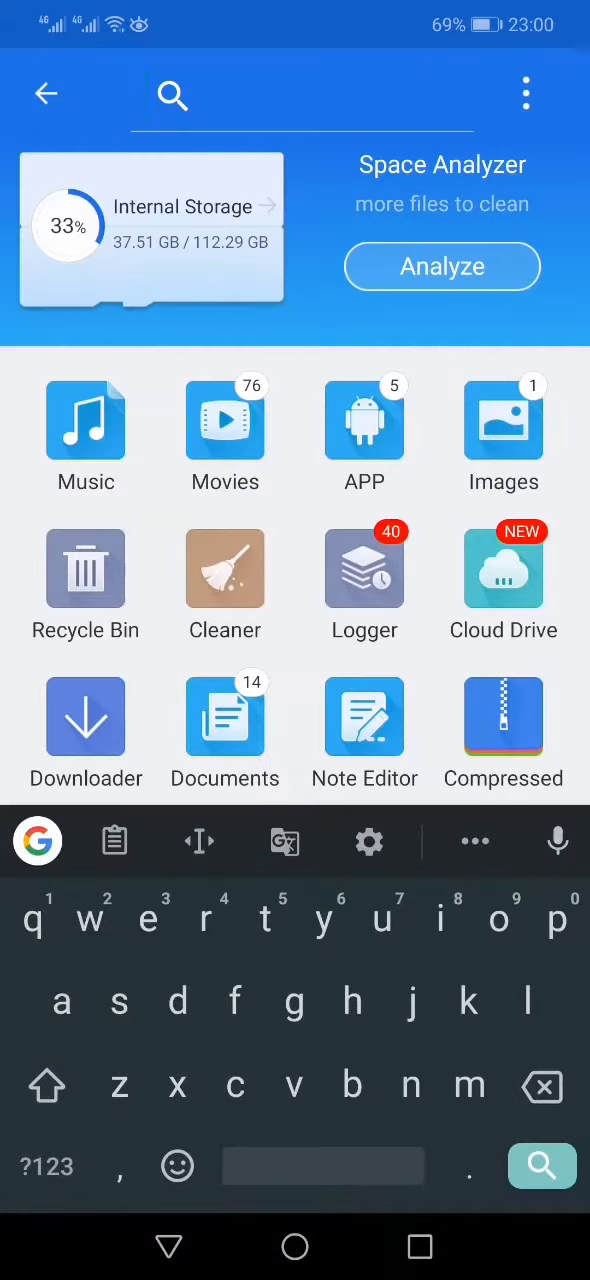
Search for 'voice' and open the voice_instructions zip from the results.
text(voice)
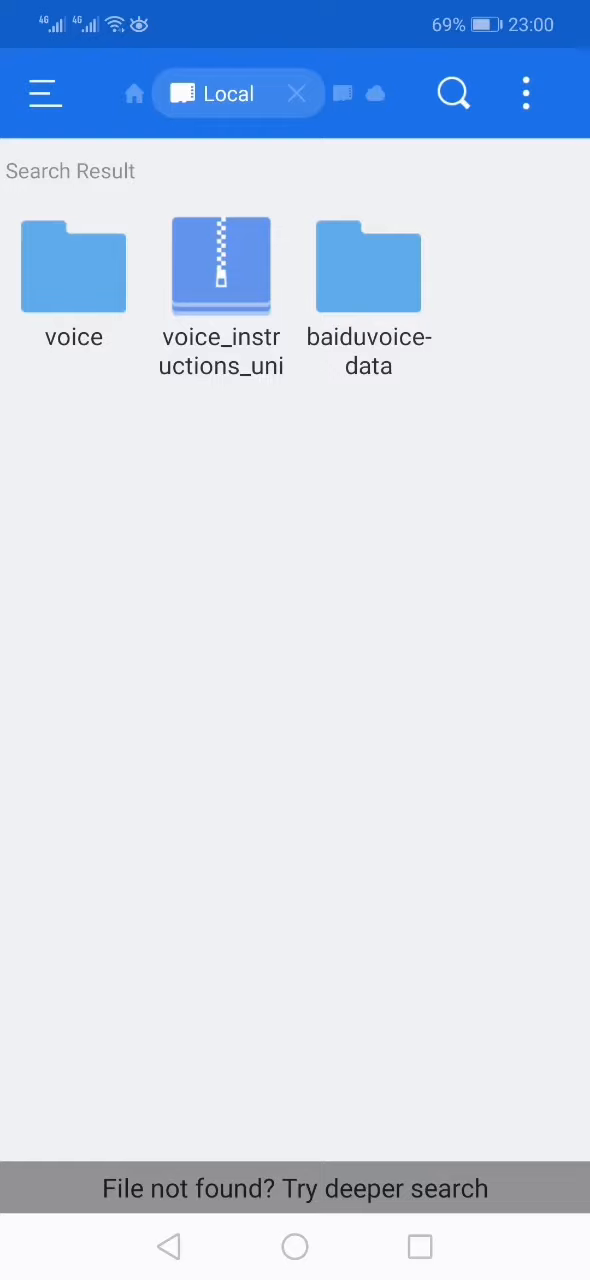
click(220, 264)
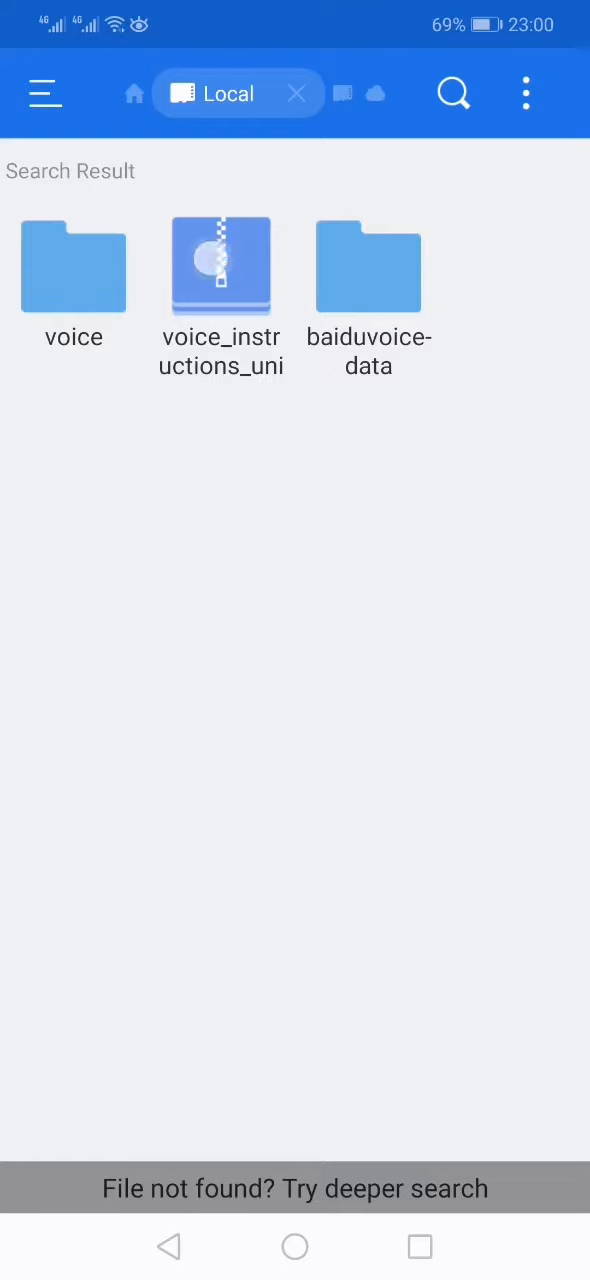
click(220, 264)
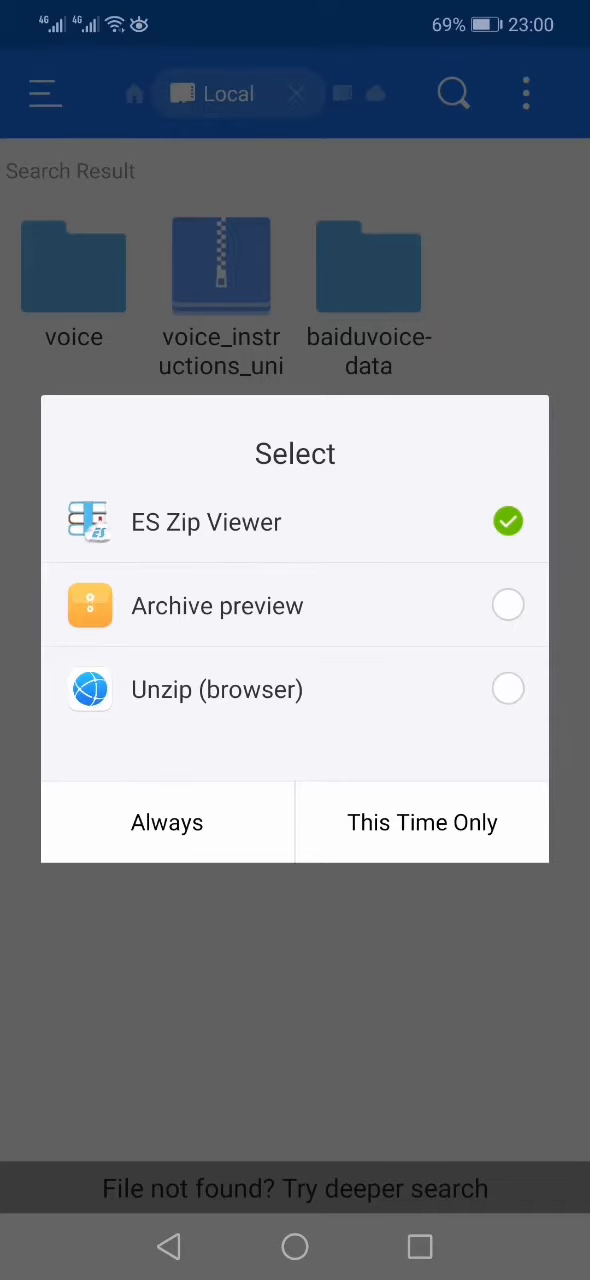
Open the zip with ES Zip Viewer this time only, play ARRIVED.mp3 and return to the track list.
click(422, 822)
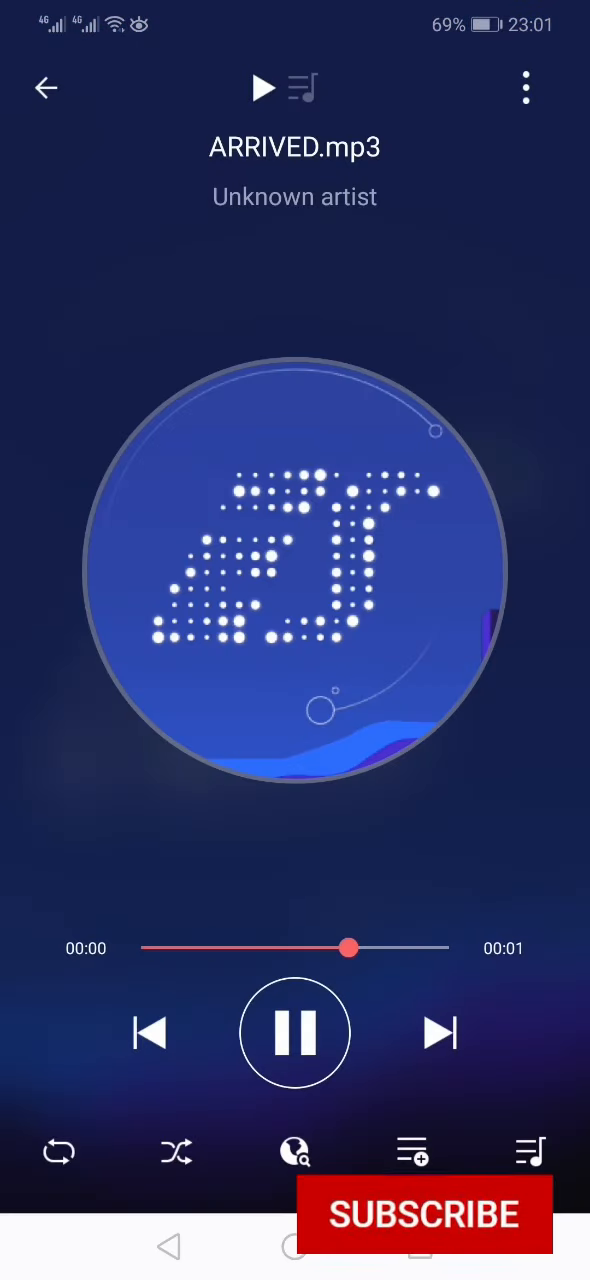
click(44, 88)
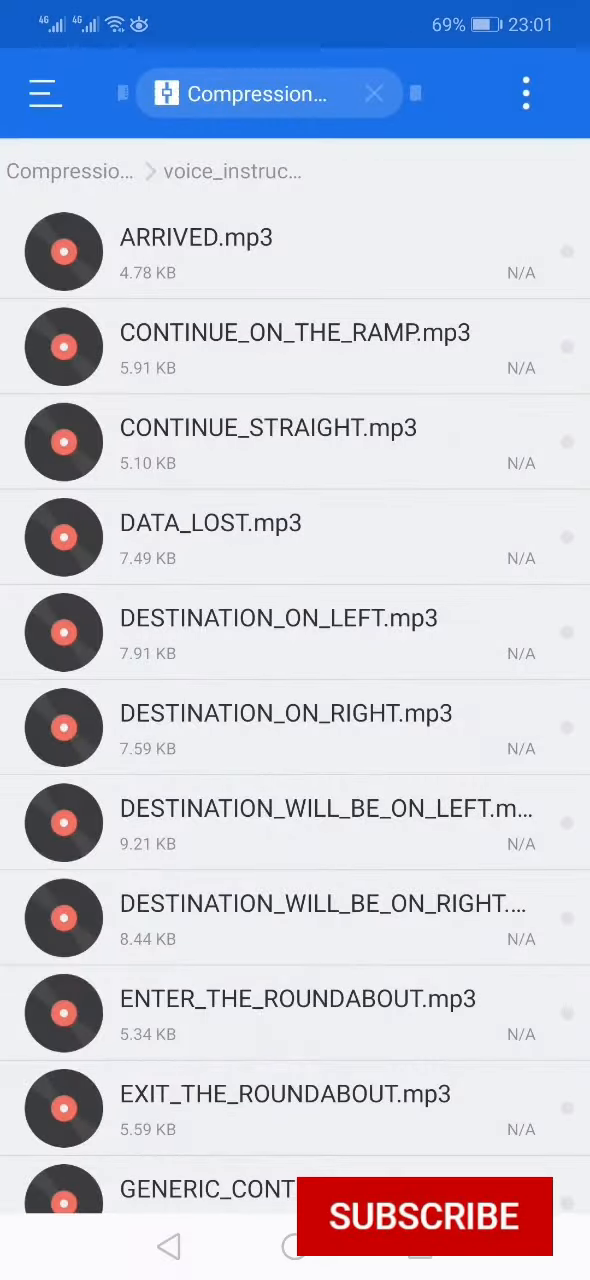